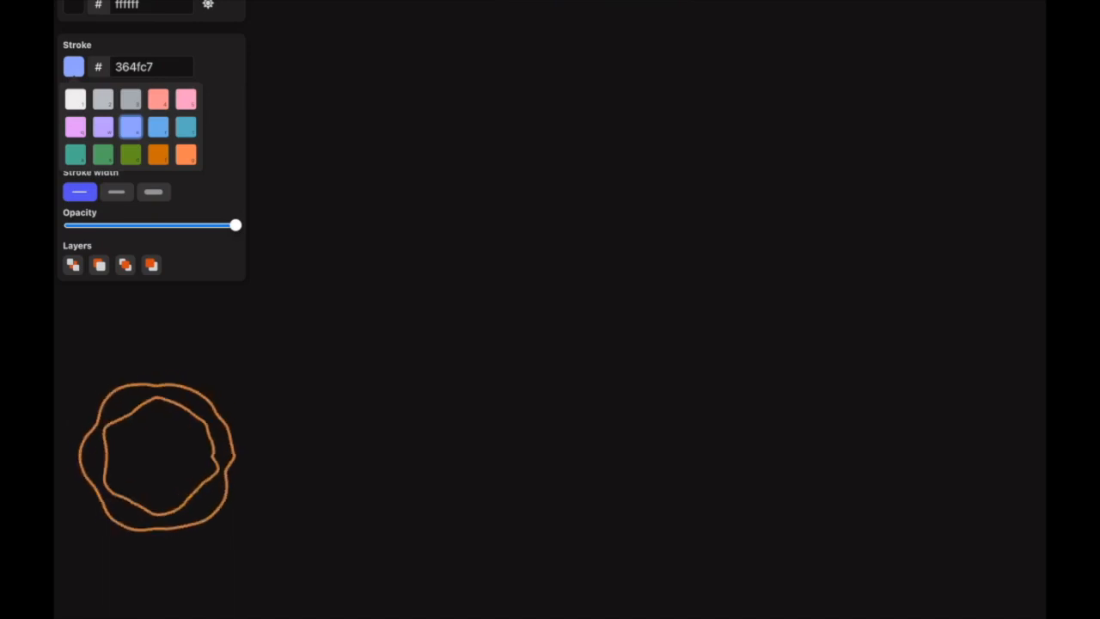
- Sketch a tall blue block, divide it into stacked chunks, and handwrite 'Chunk' in the top rows
left_click_drag(306, 90, 447, 275)
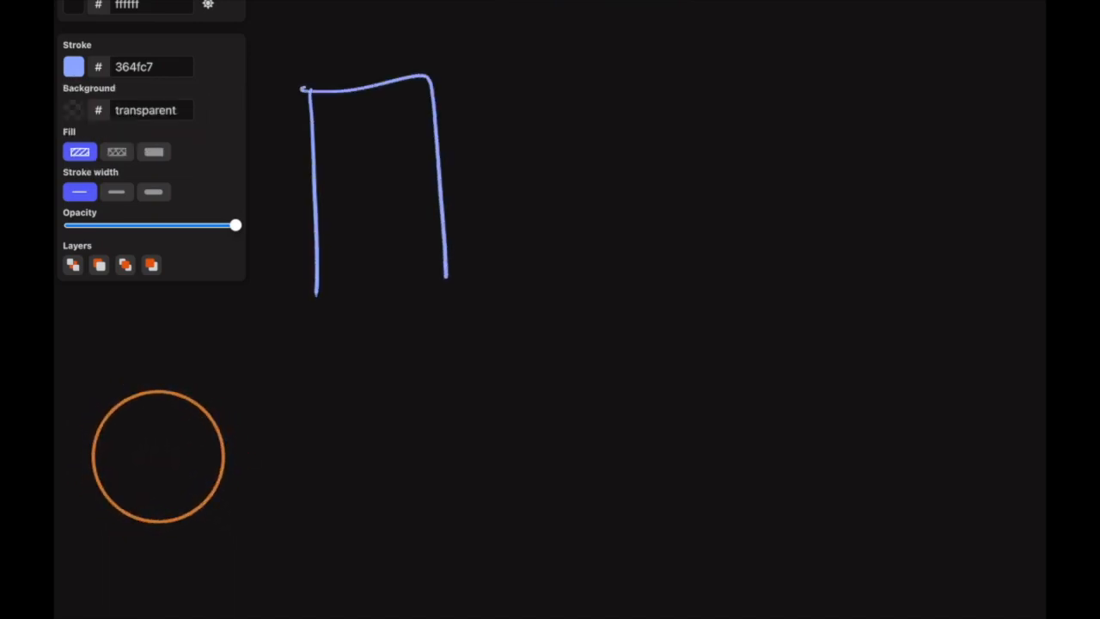
left_click_drag(313, 301, 460, 295)
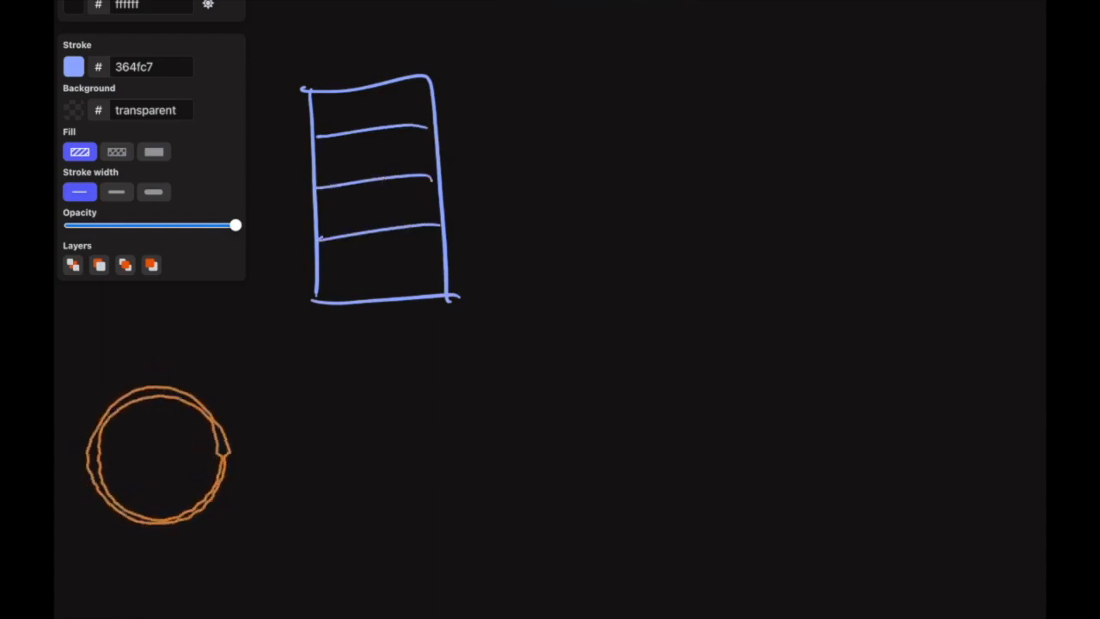
type("chu")
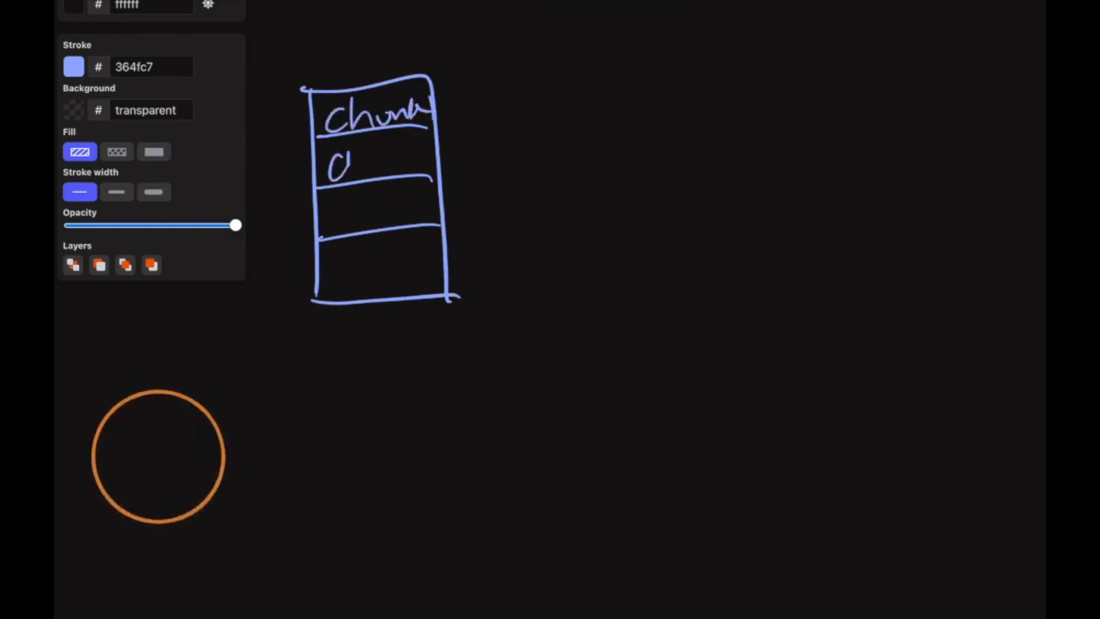
left_click_drag(326, 163, 421, 168)
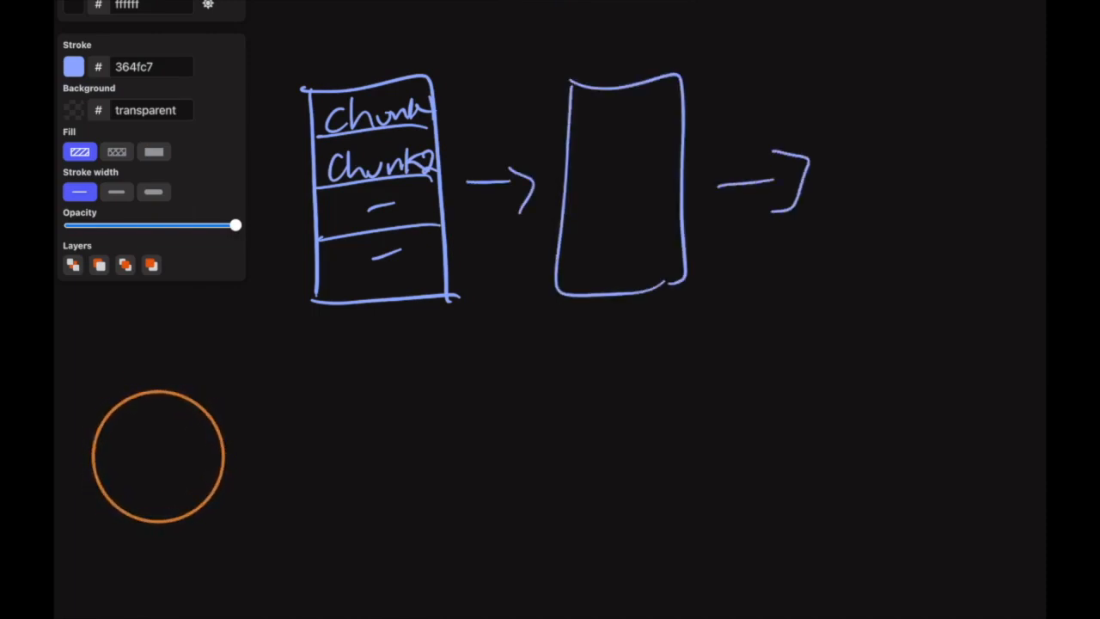
- Draw two more chunked blocks linked by arrows and write the 'Shard' label below them
left_click_drag(856, 83, 963, 275)
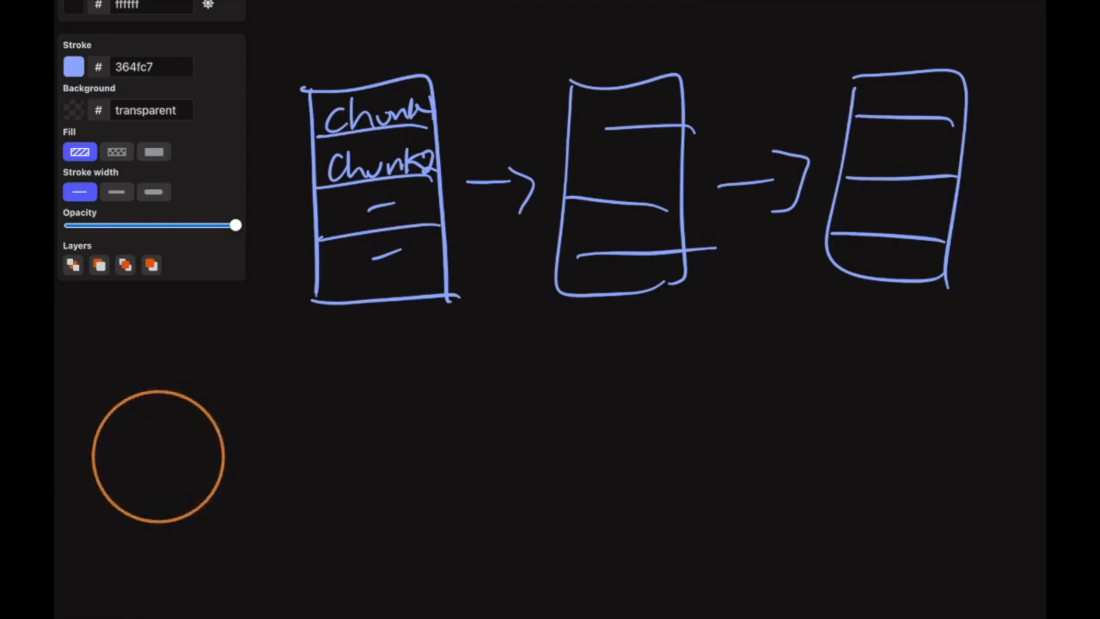
left_click_drag(323, 450, 409, 541)
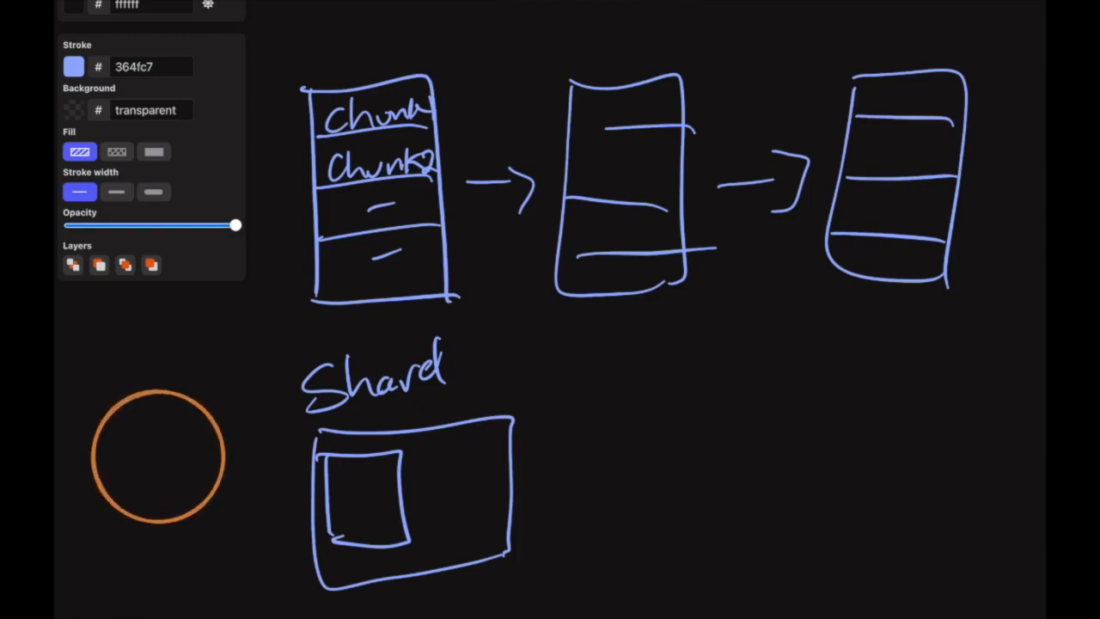
- Draw the wide Shard box with a smaller square inside it
left_click_drag(95, 404, 163, 533)
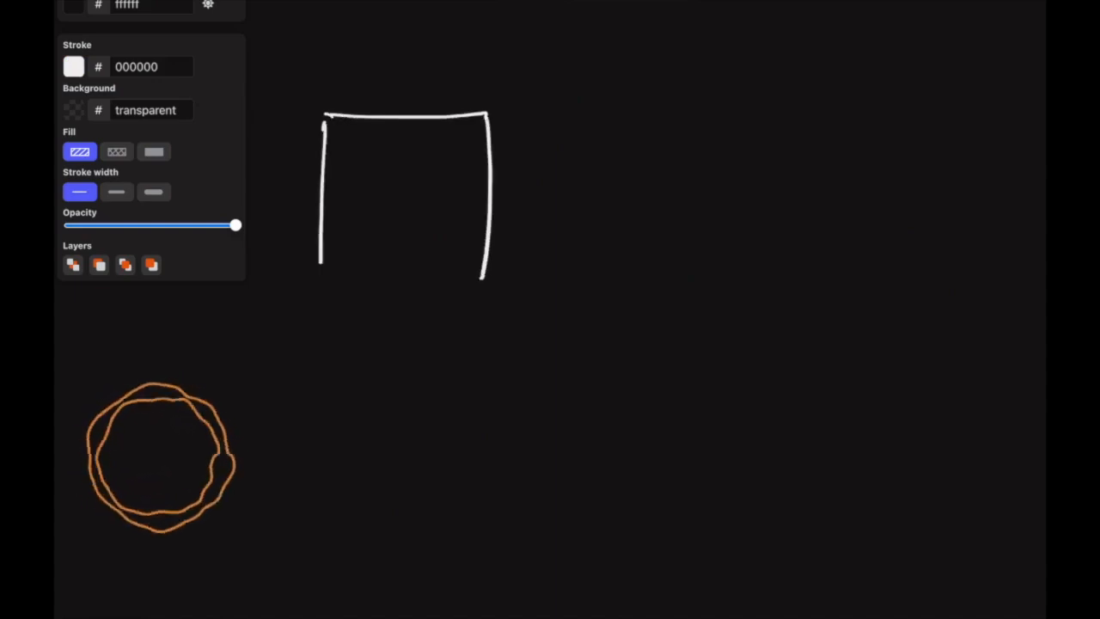
- Close the white square and start the outline of a second white box
left_click_drag(536, 103, 662, 279)
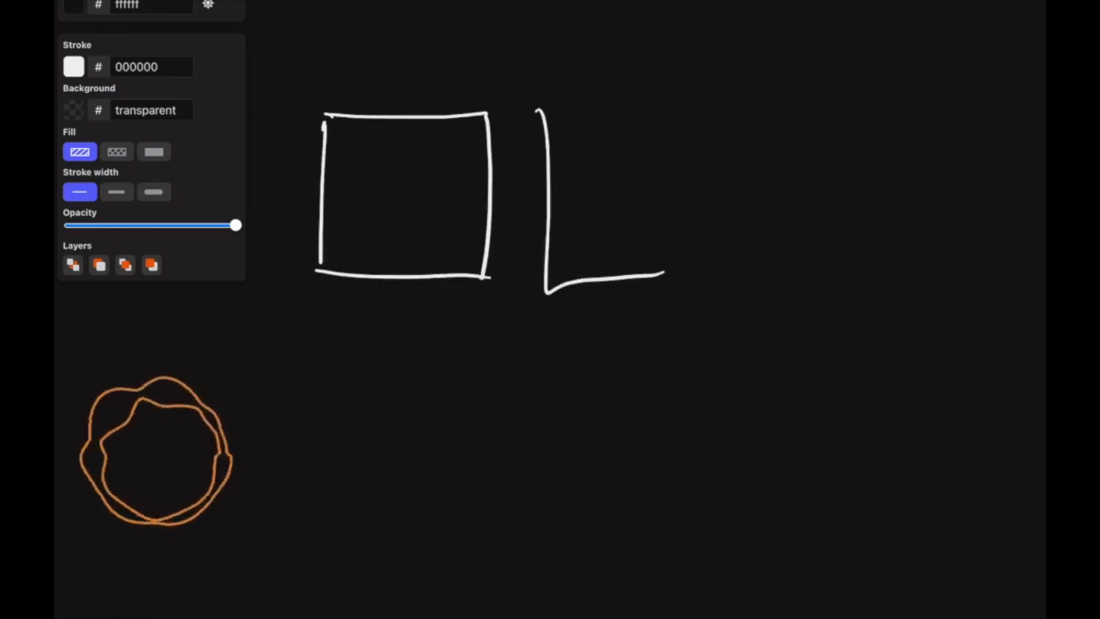